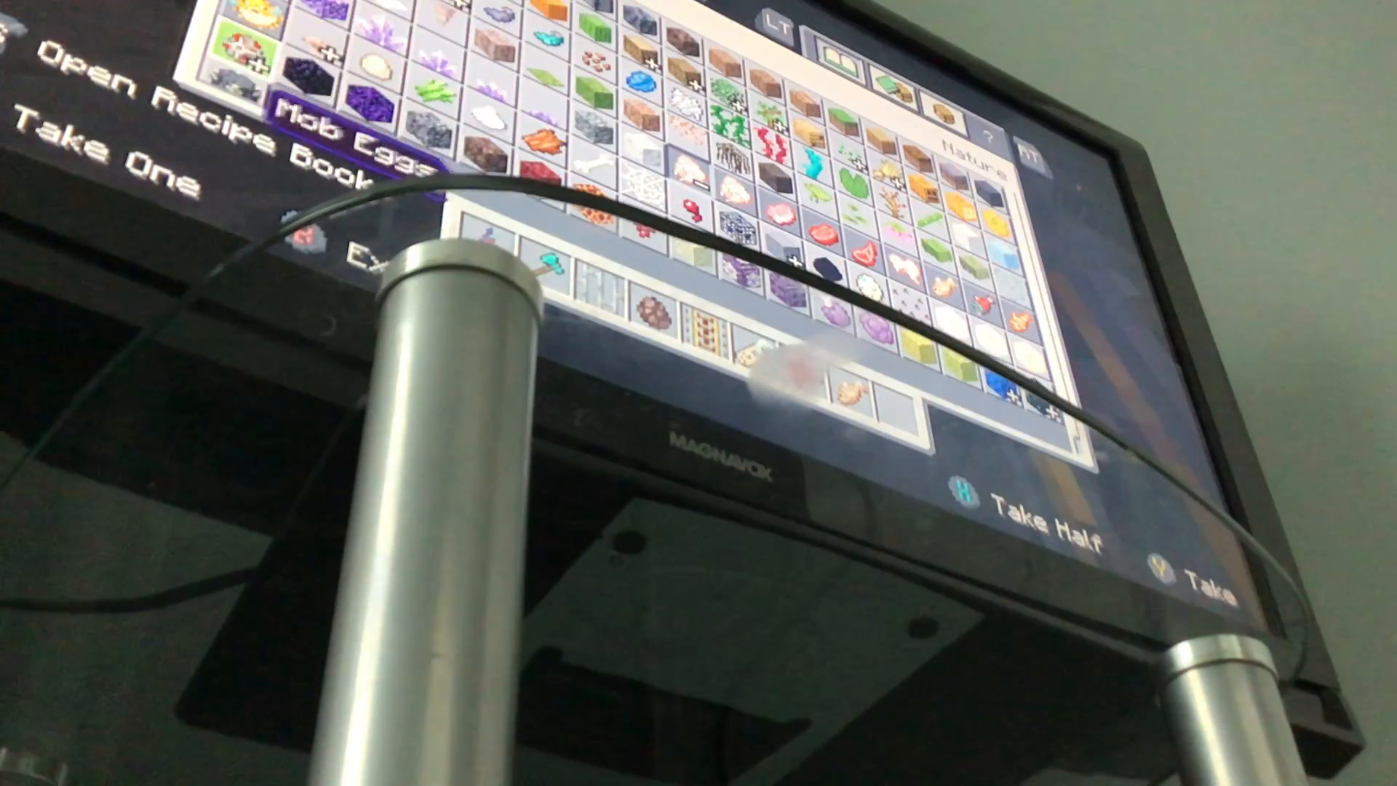
# Step: Scroll the creative inventory and enter a letter on the on-screen keyboard search
pyautogui.scroll(-3)
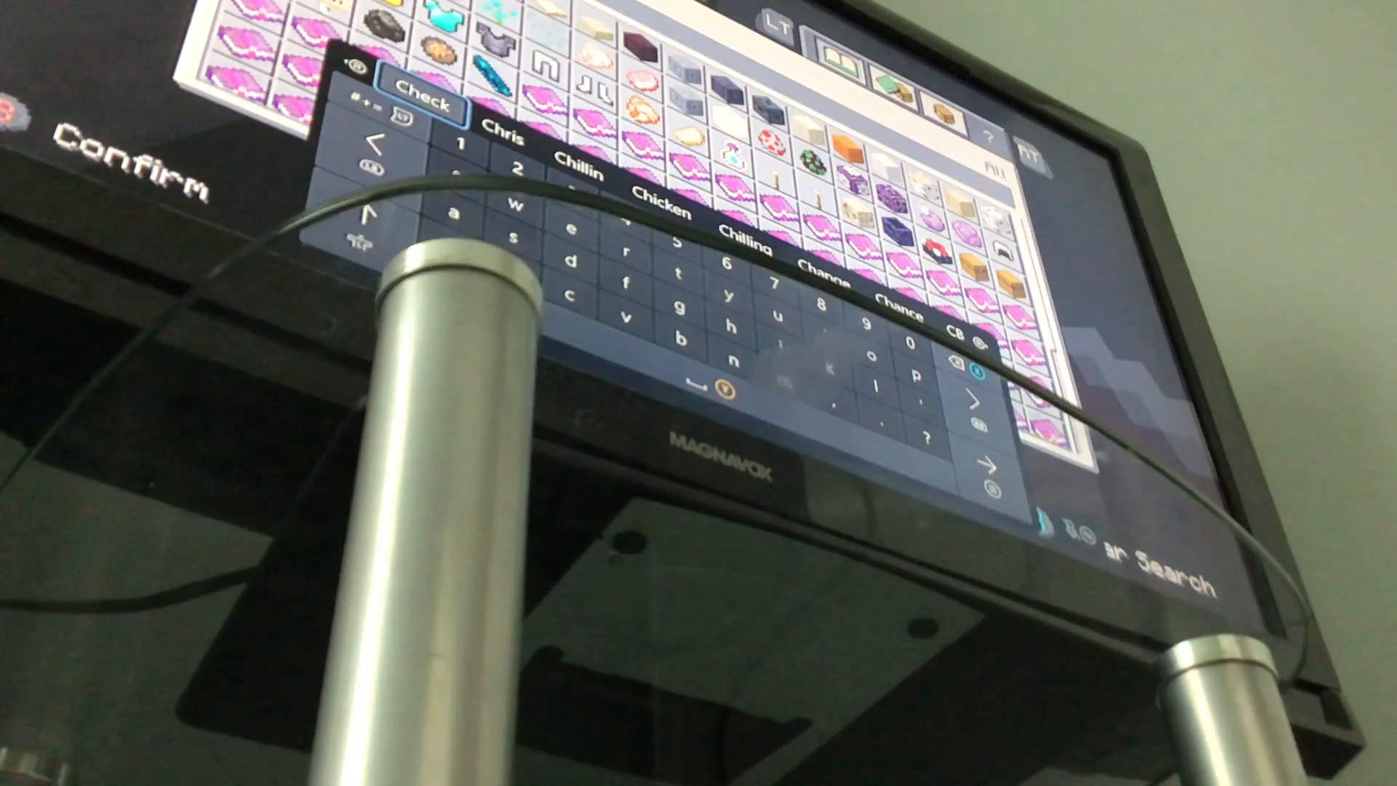
pyautogui.click(457, 217)
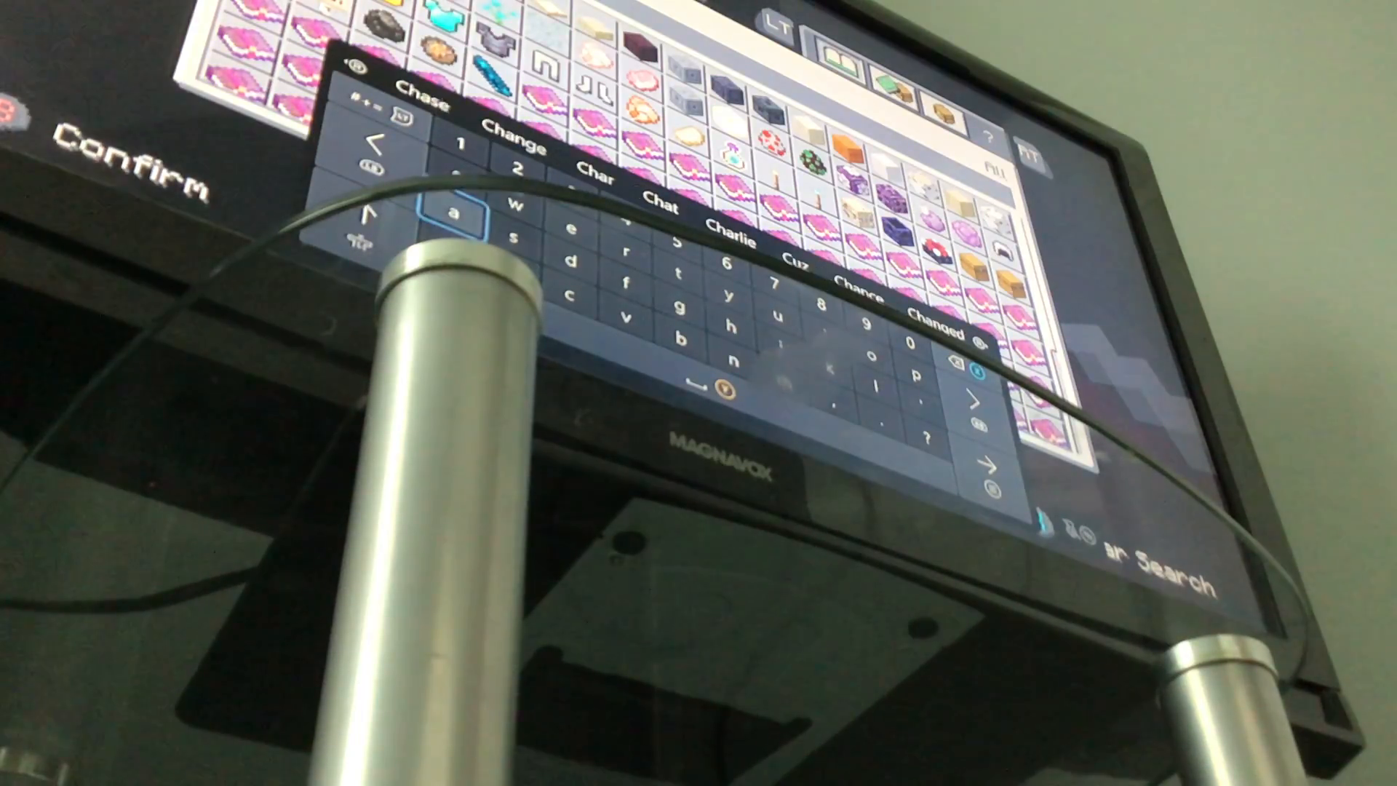